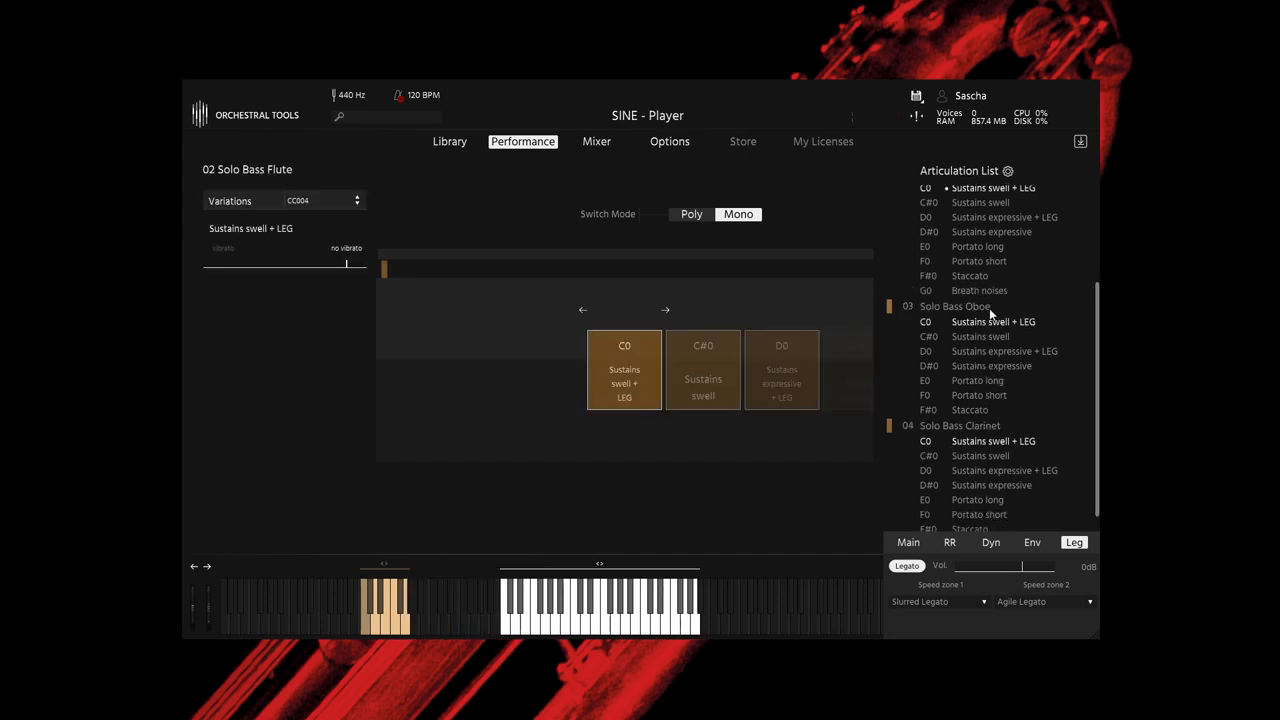
# Select 04 Solo Bass Clarinet in the Articulation List as the active instrument
pyautogui.click(956, 425)
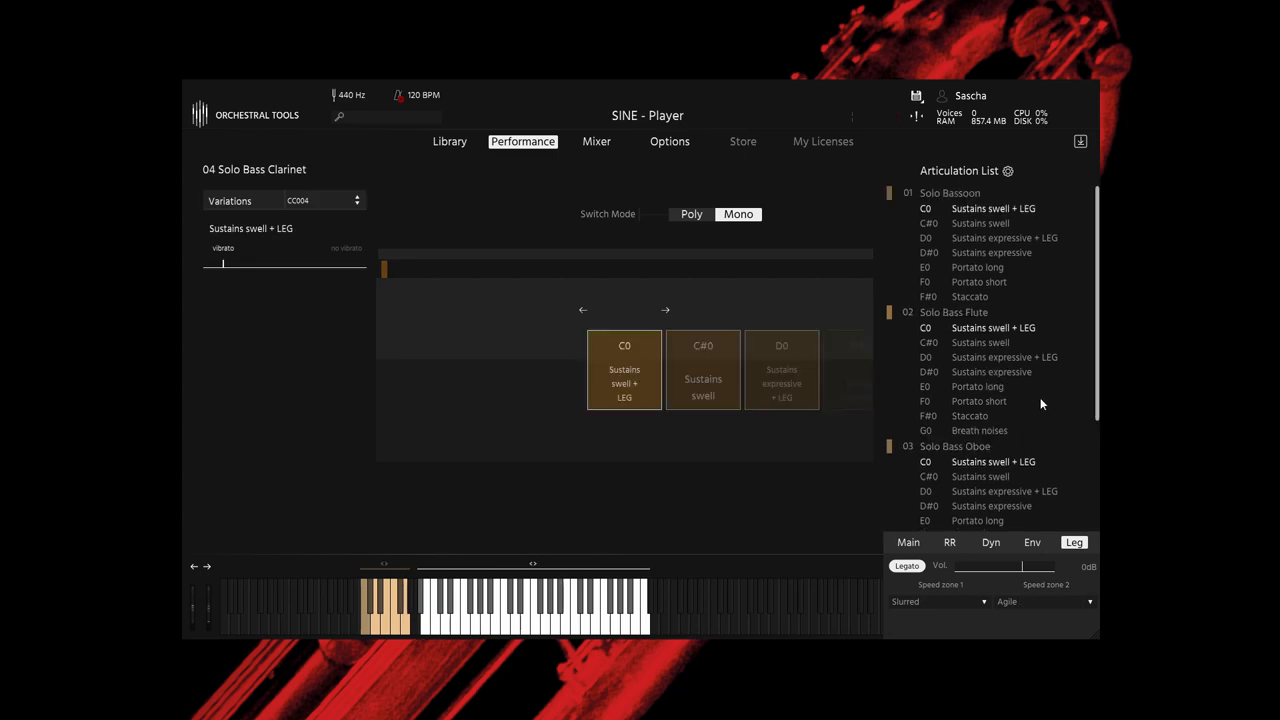
pyautogui.click(949, 192)
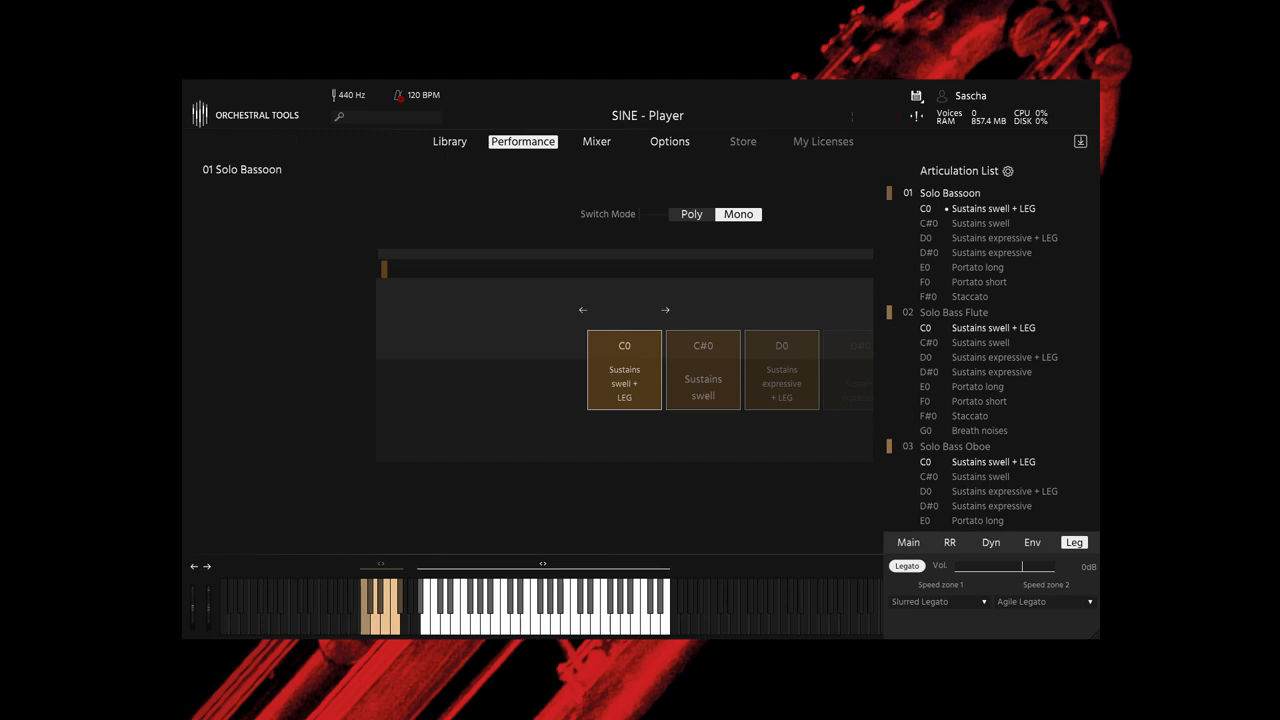
pyautogui.moveTo(968, 224)
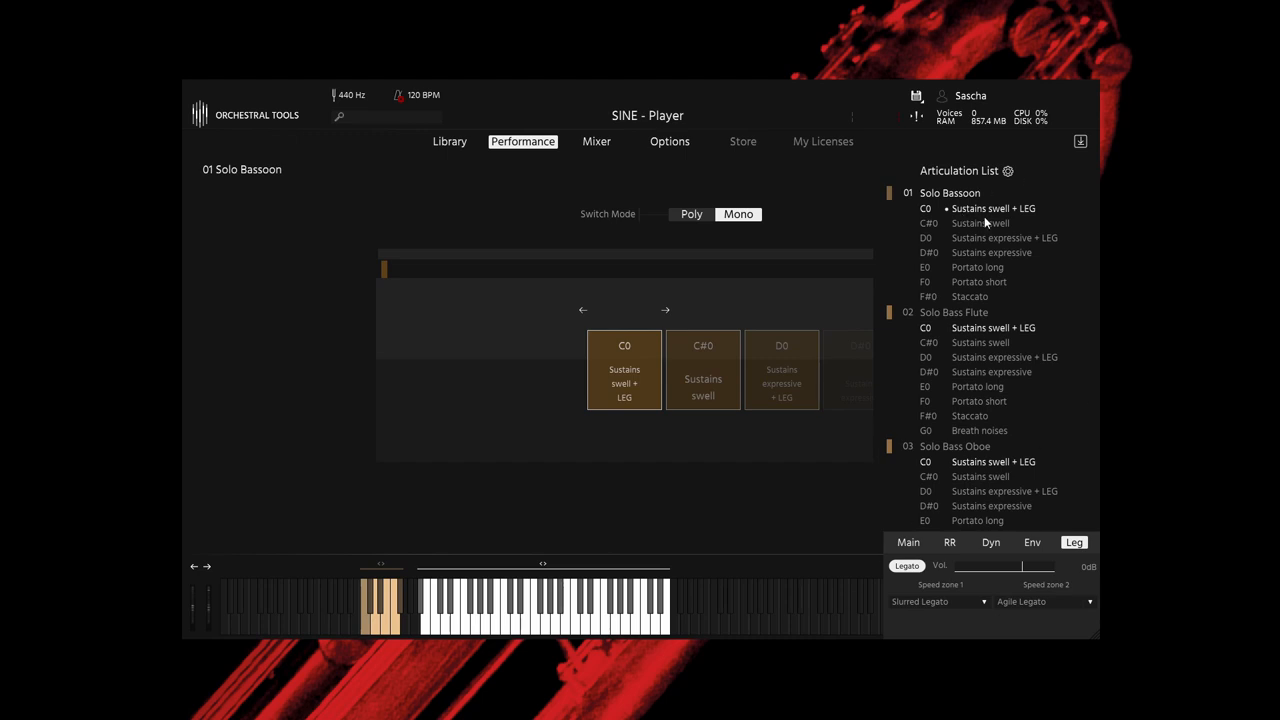
pyautogui.moveTo(1025, 238)
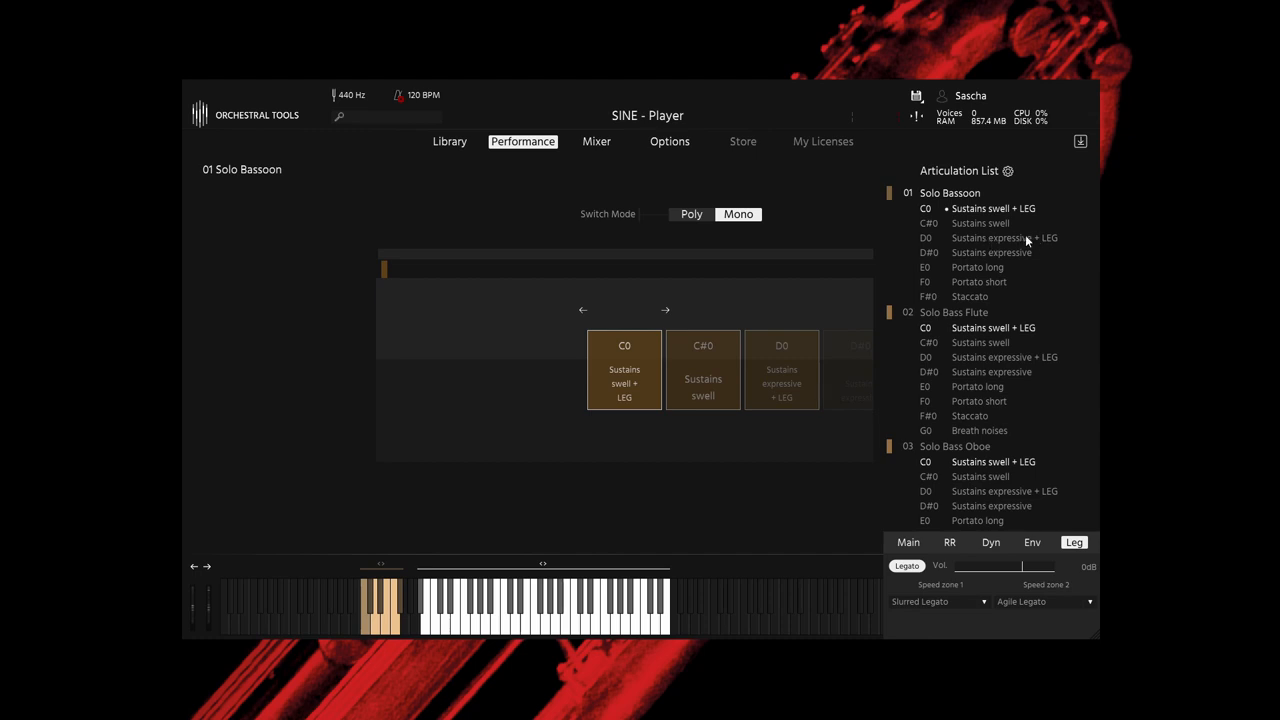
# Set Solo Bassoon to the D0 Sustains expressive + LEG articulation
pyautogui.click(1005, 238)
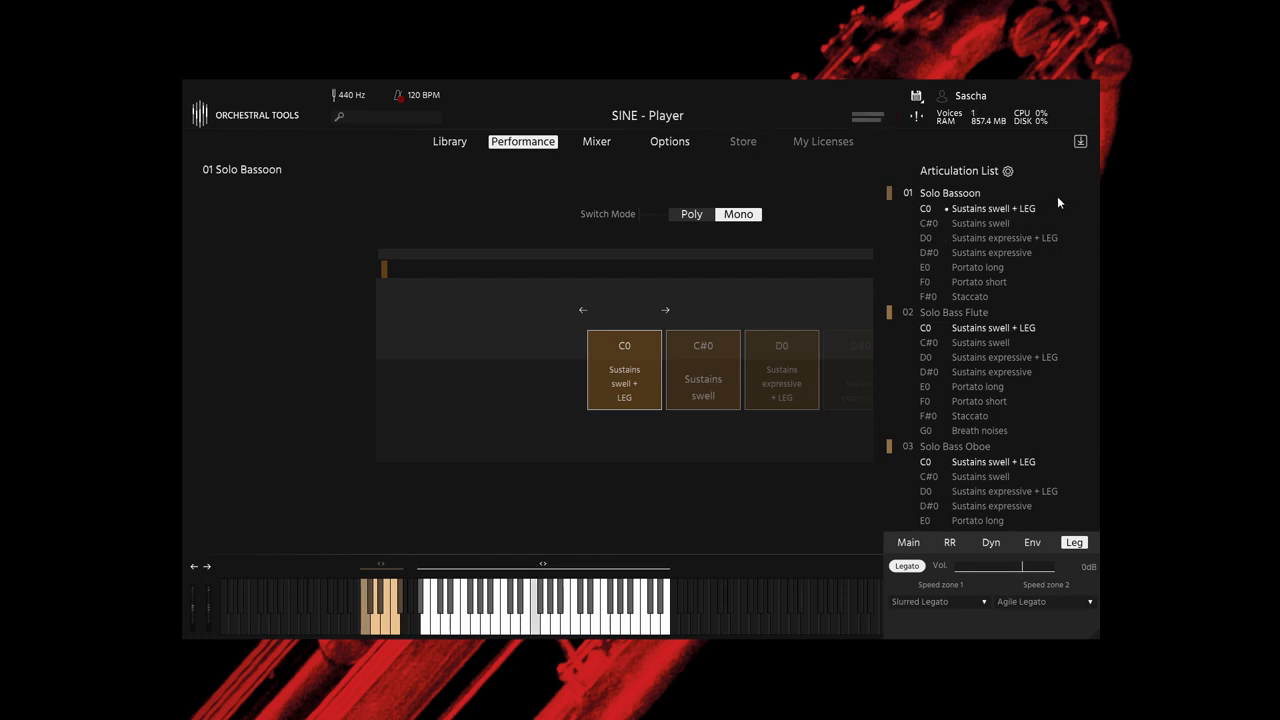
pyautogui.moveTo(1067, 201)
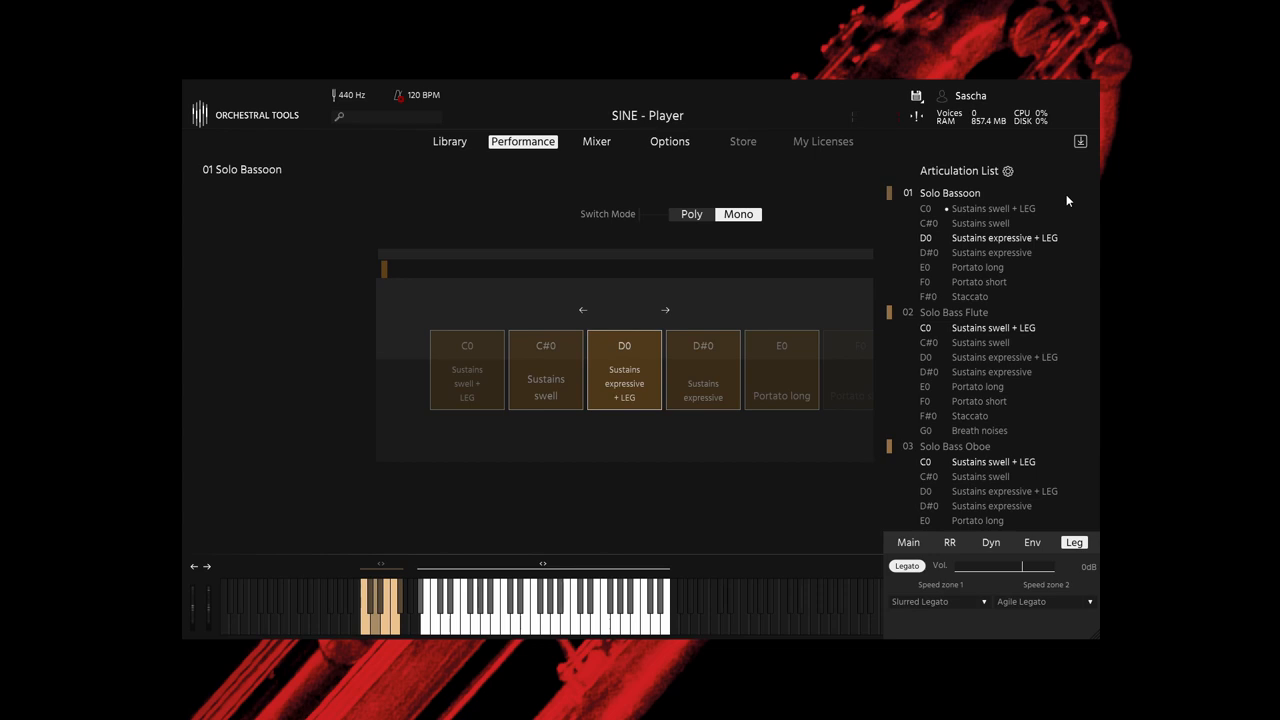
pyautogui.moveTo(1075, 321)
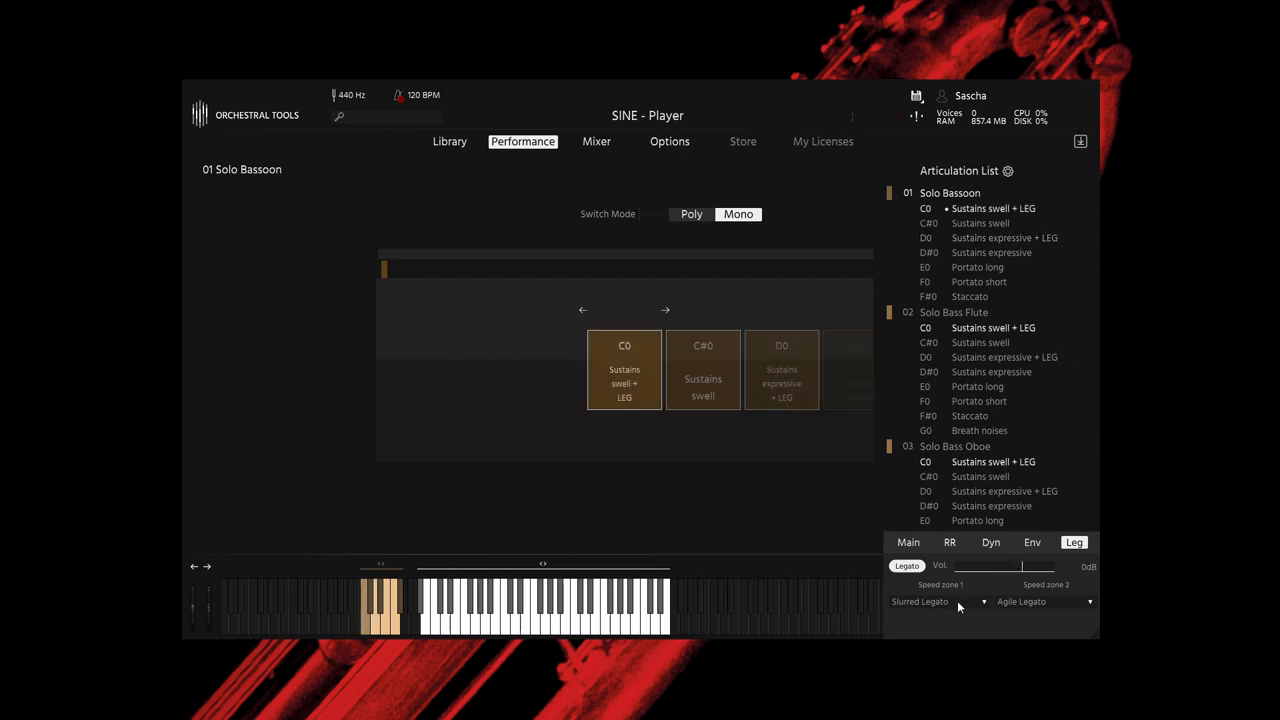
pyautogui.moveTo(952, 605)
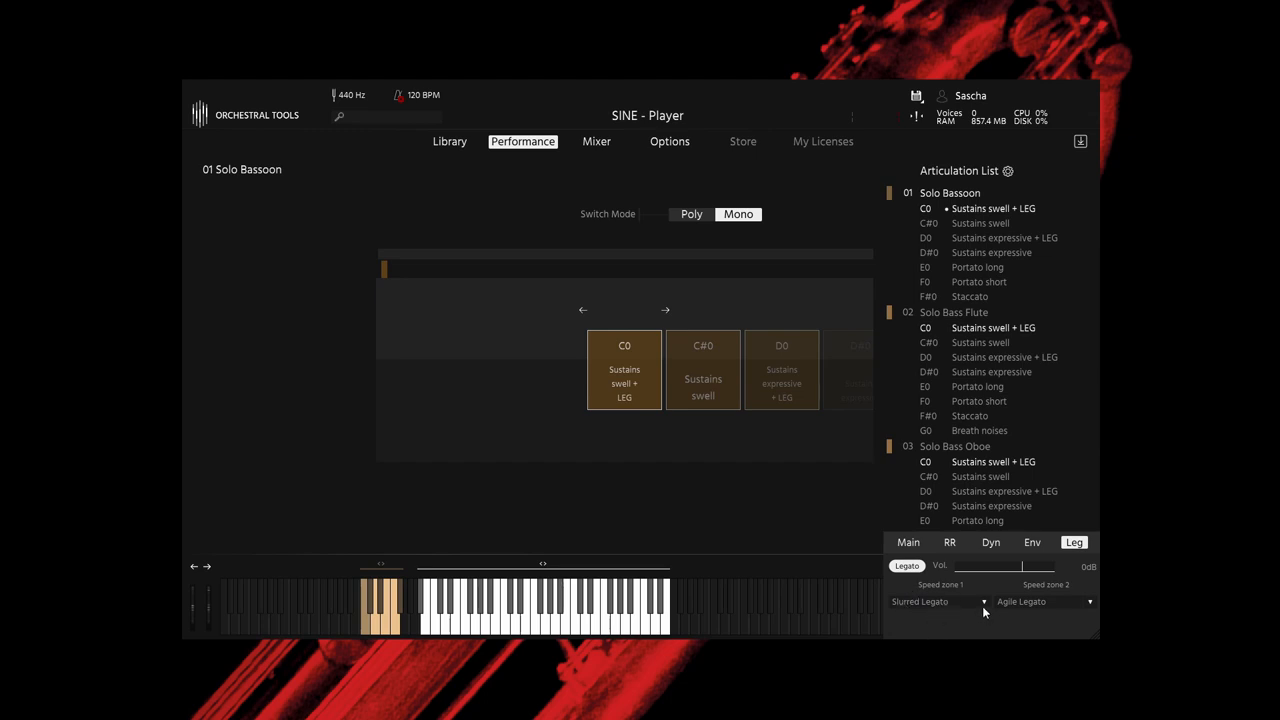
pyautogui.moveTo(986, 634)
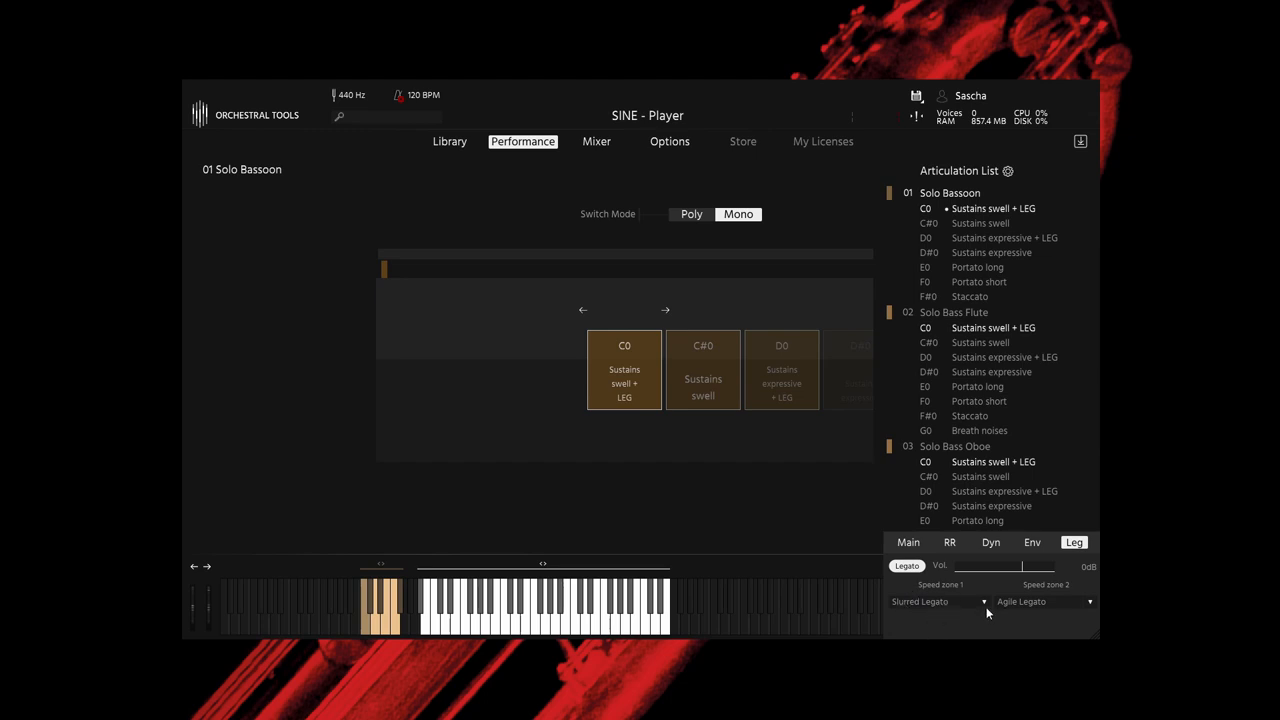
pyautogui.moveTo(1033, 601)
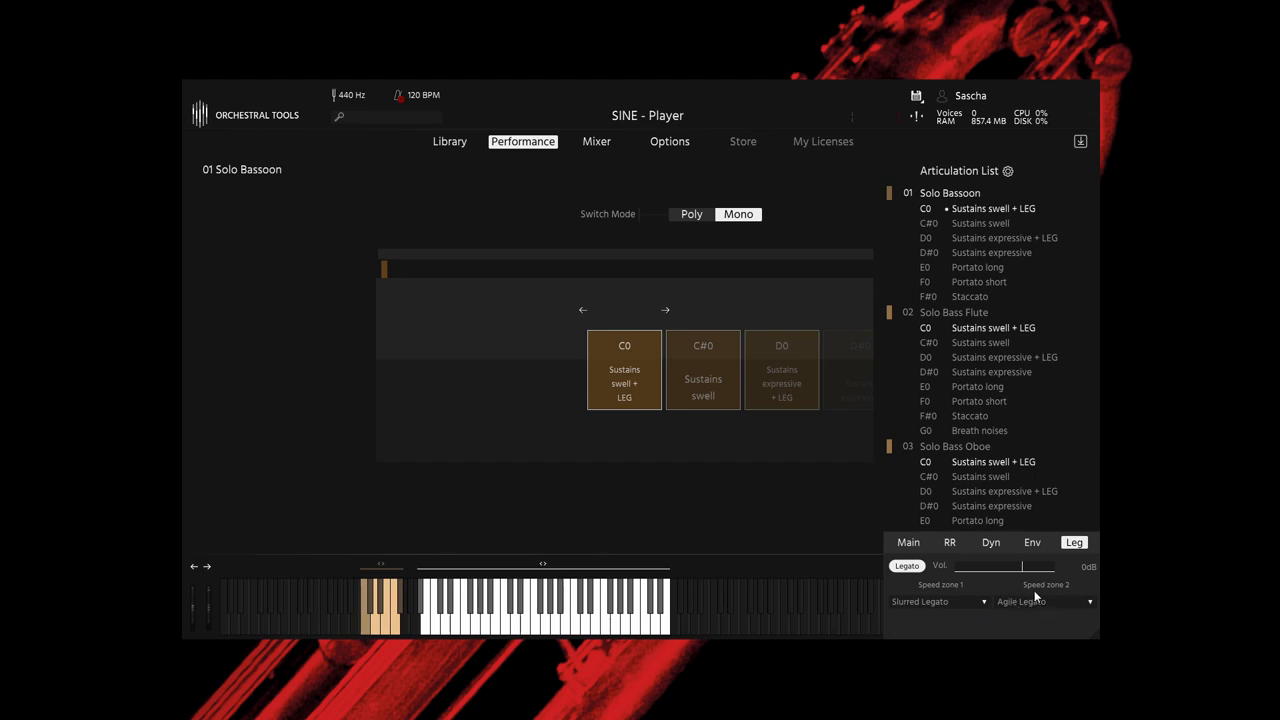
pyautogui.moveTo(976, 589)
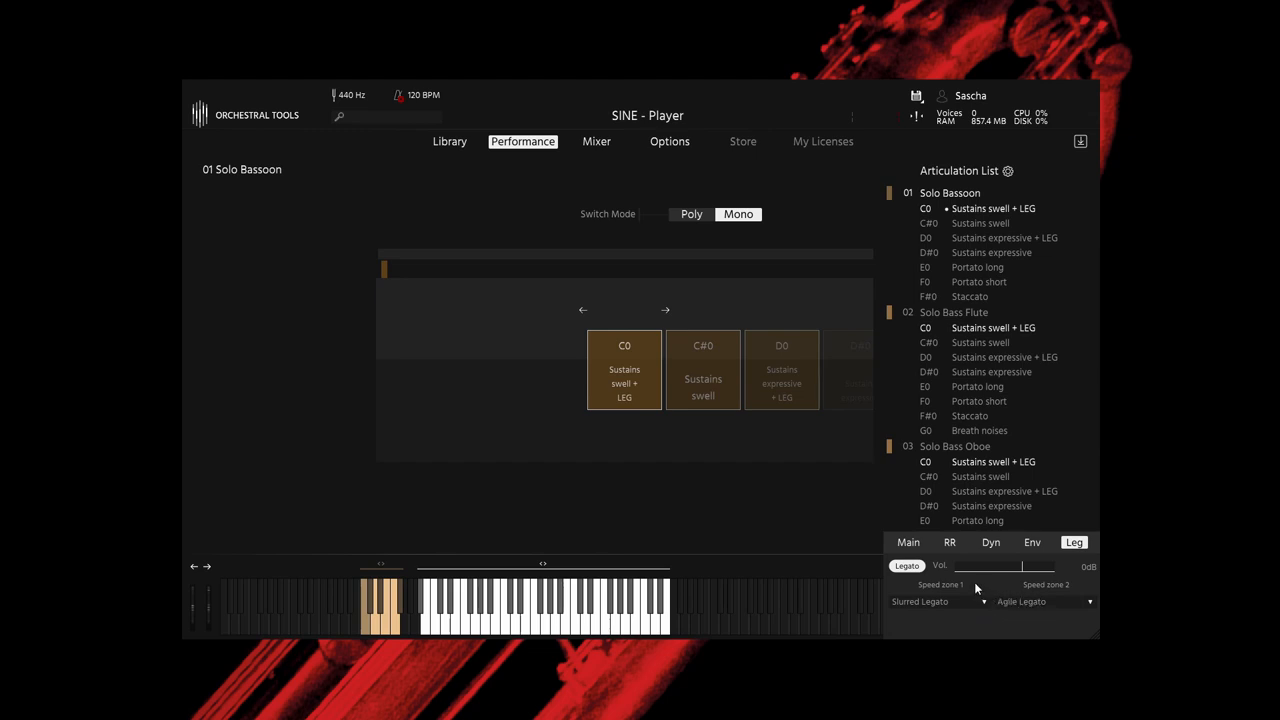
pyautogui.moveTo(1030, 415)
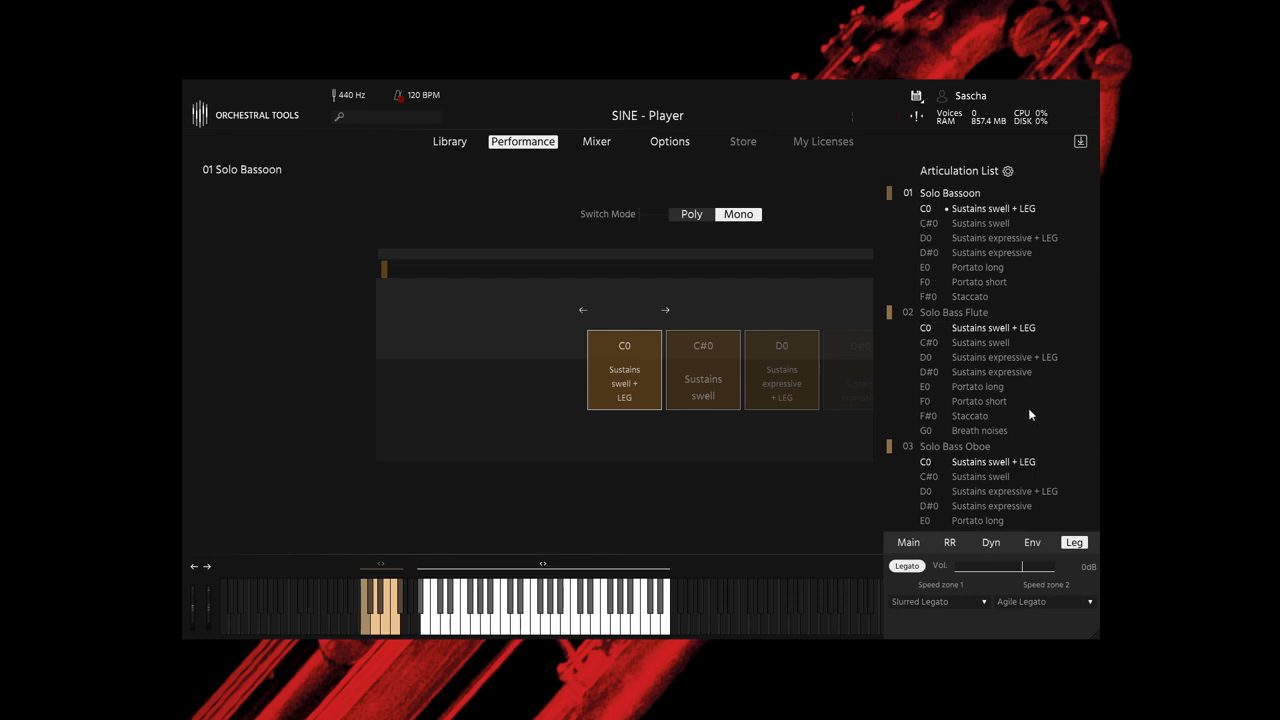
pyautogui.moveTo(1038, 292)
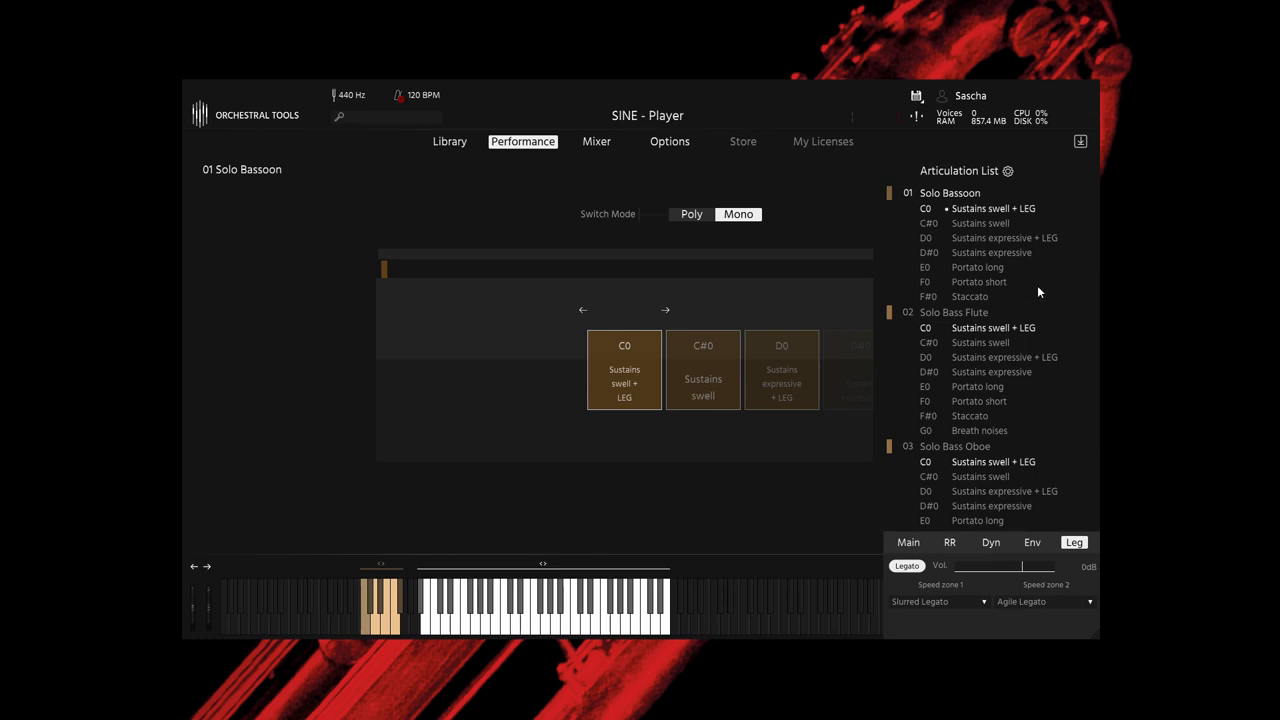
pyautogui.moveTo(1055, 218)
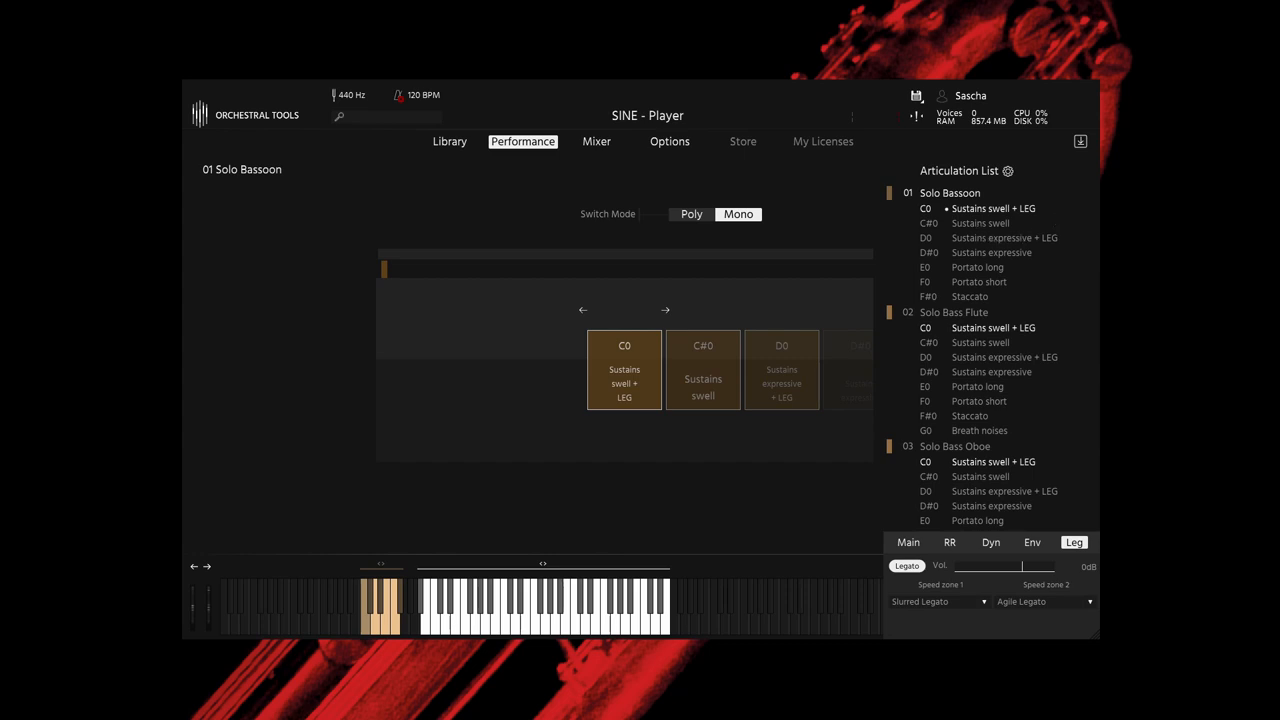
pyautogui.moveTo(969, 230)
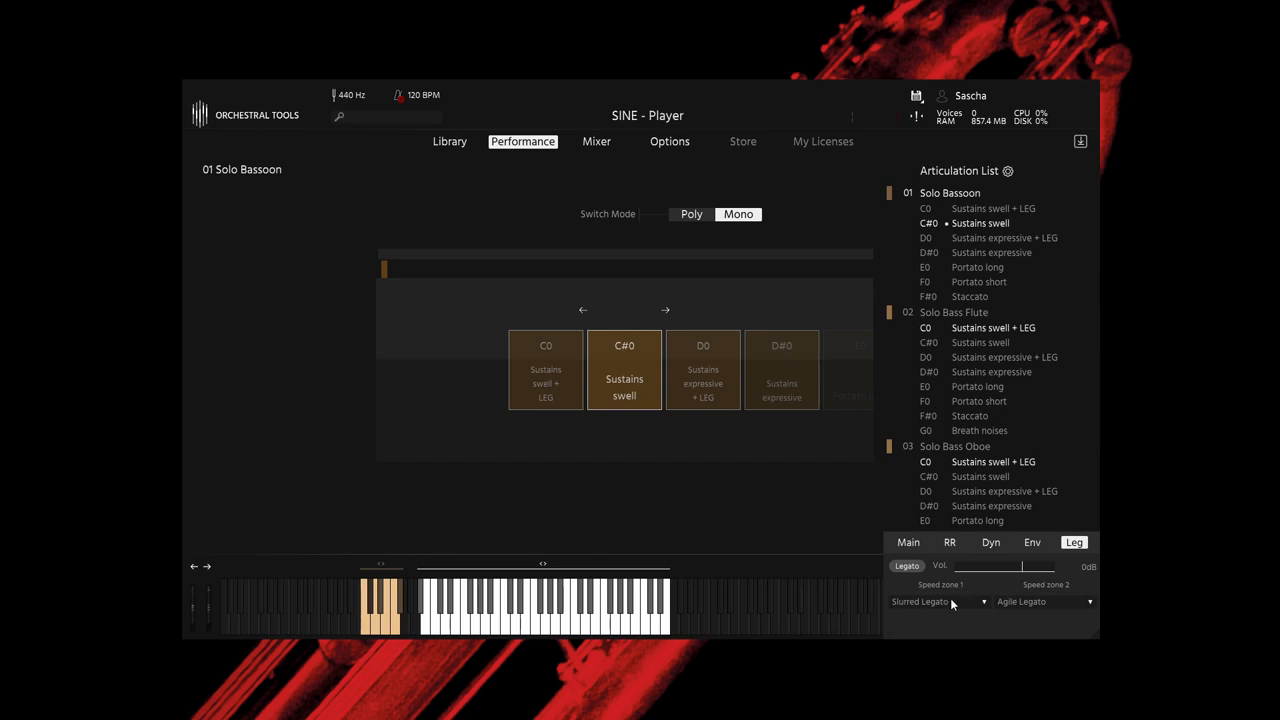
# Set legato Speed zone 1 to Retongued Legato
pyautogui.click(940, 602)
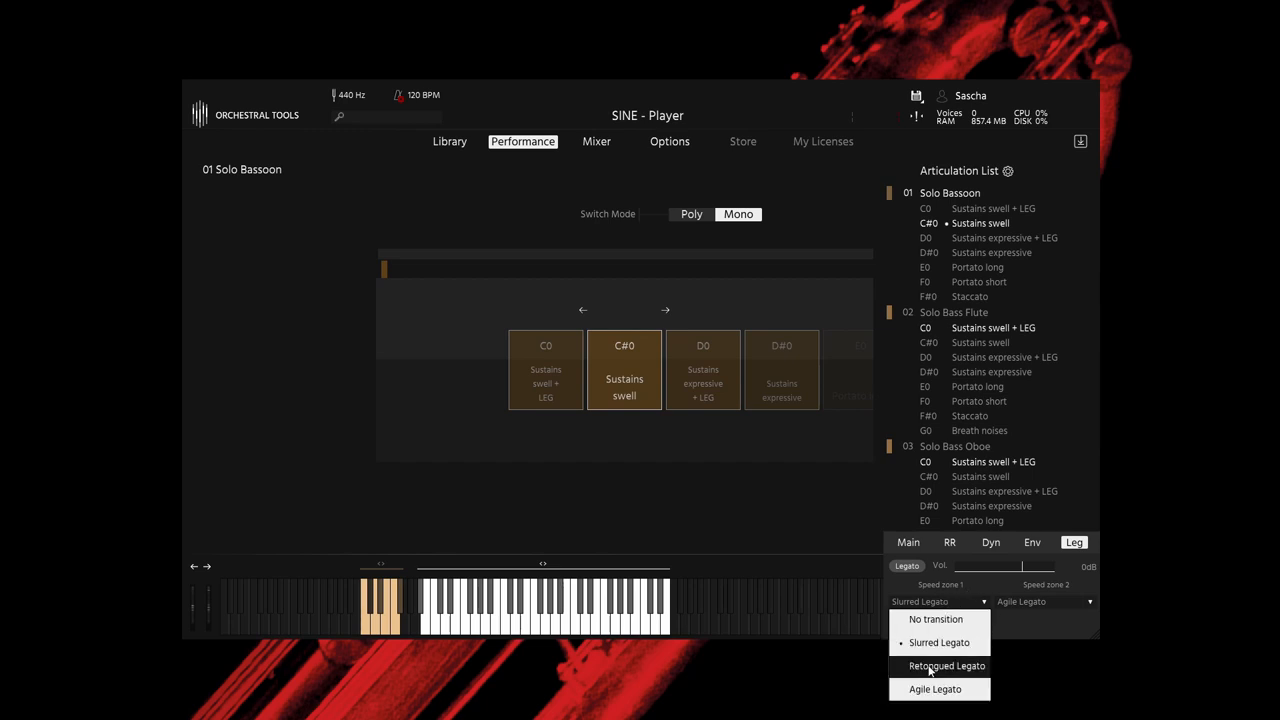
pyautogui.click(940, 665)
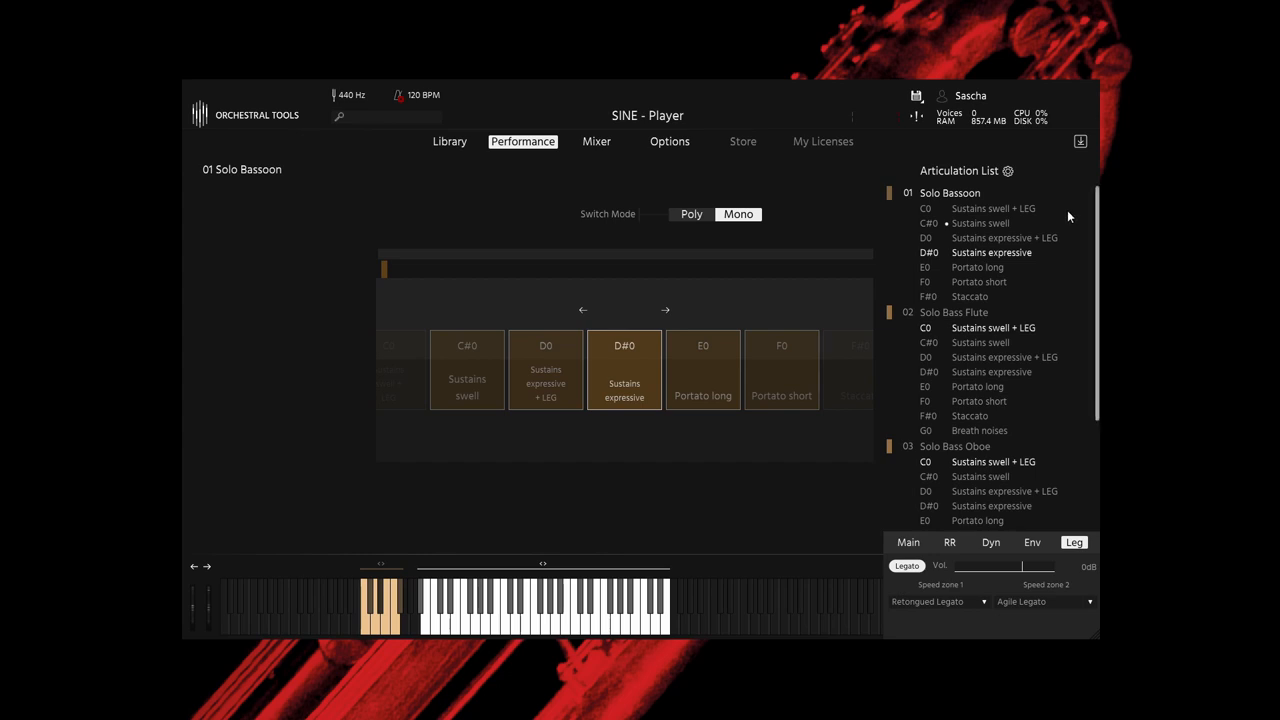
pyautogui.moveTo(1057, 213)
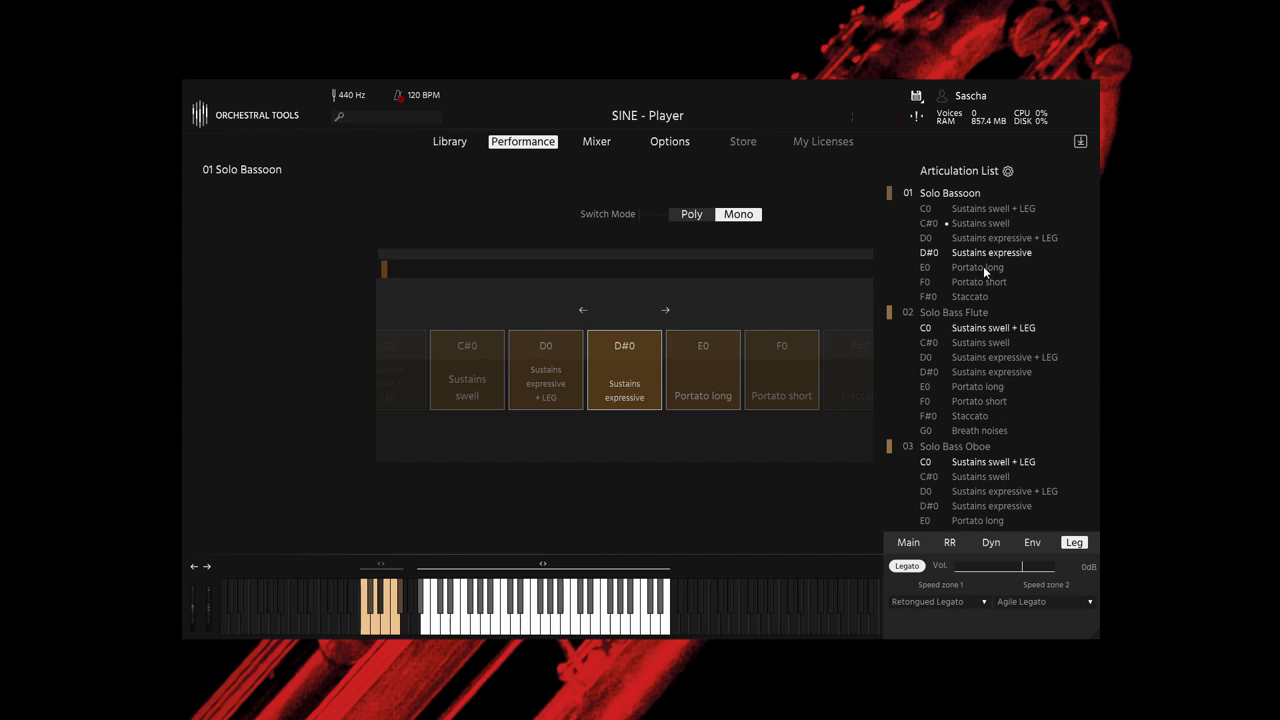
# Select E0 Portato long under 01 Solo Bassoon
pyautogui.click(977, 267)
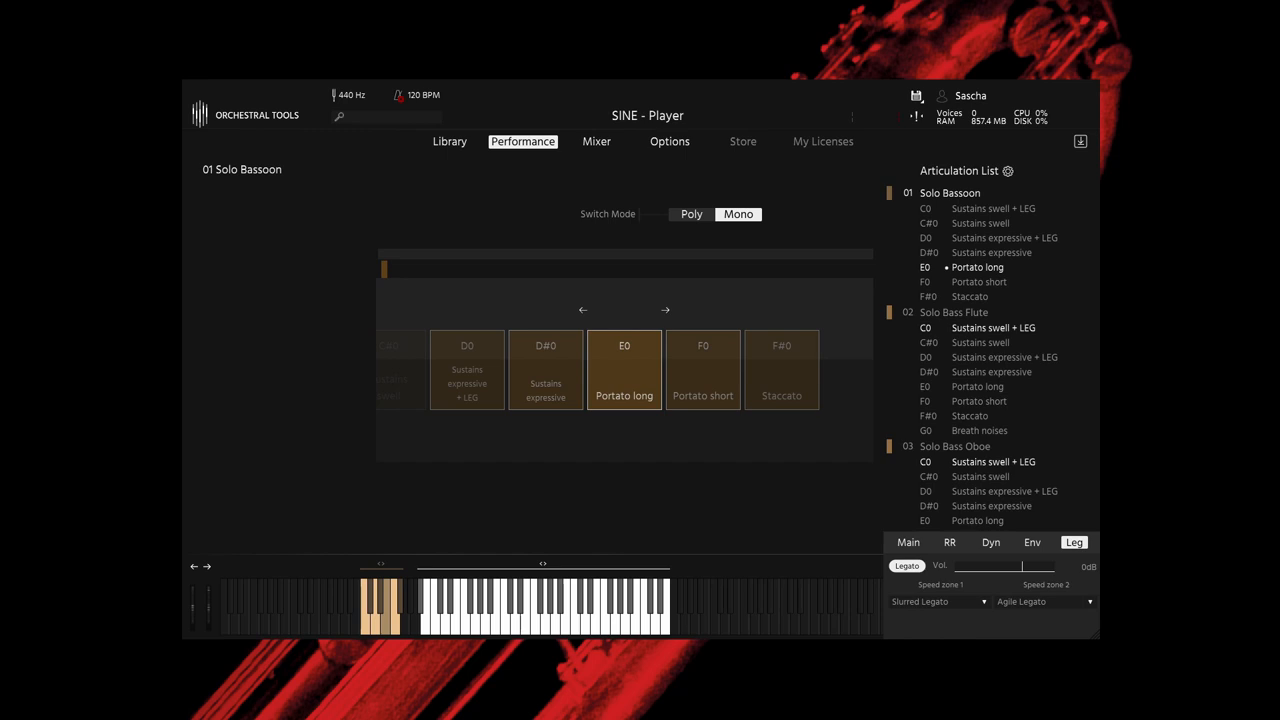
pyautogui.moveTo(1094, 327)
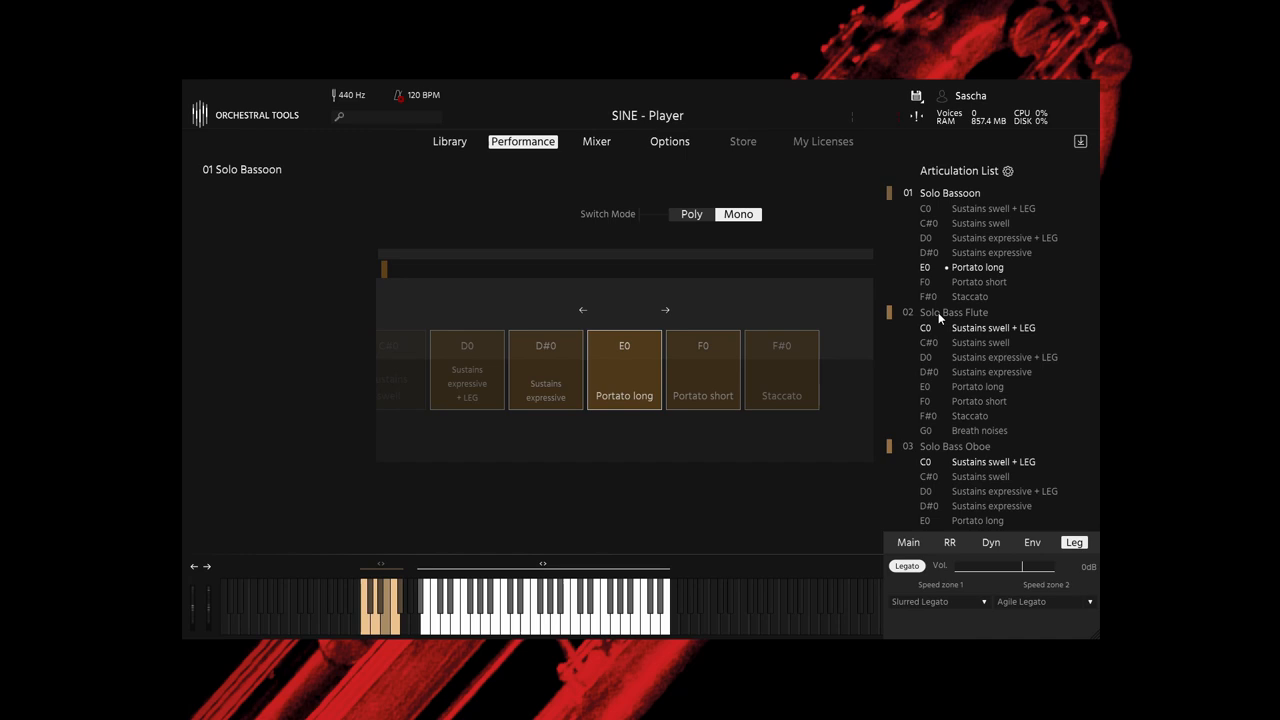
# Select 02 Solo Bass Flute as the active instrument
pyautogui.click(952, 312)
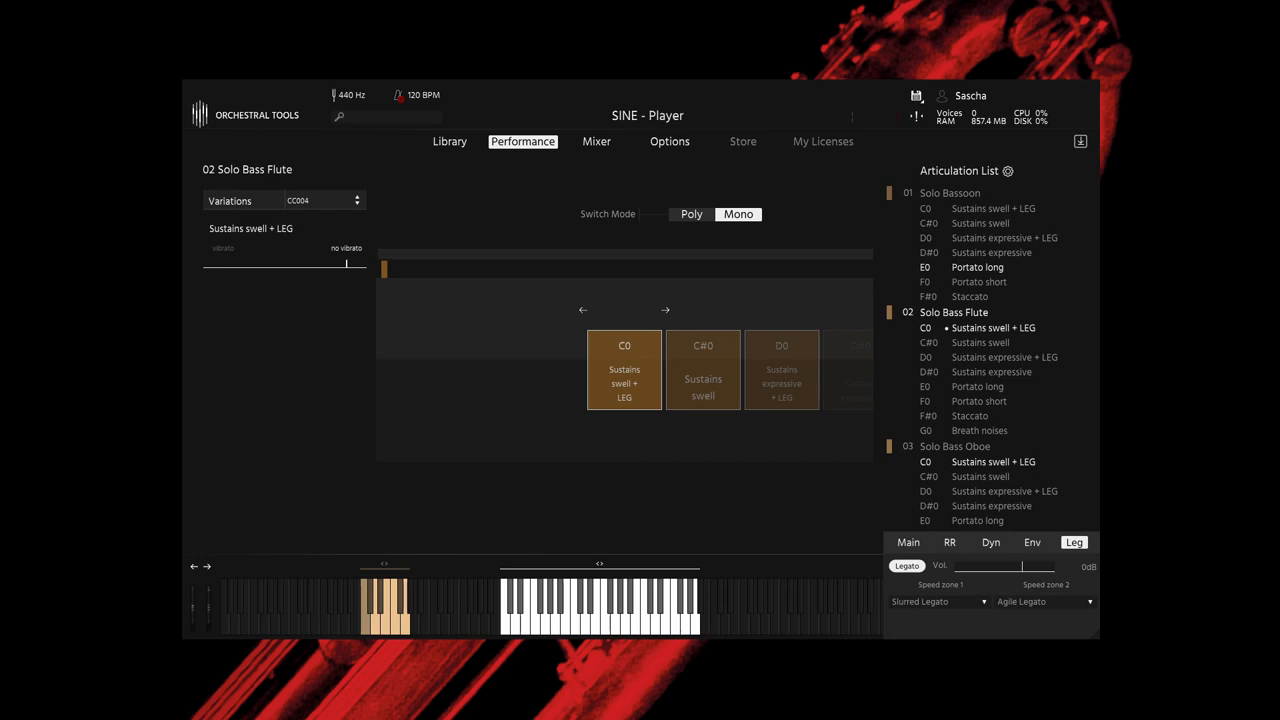
pyautogui.moveTo(1002, 435)
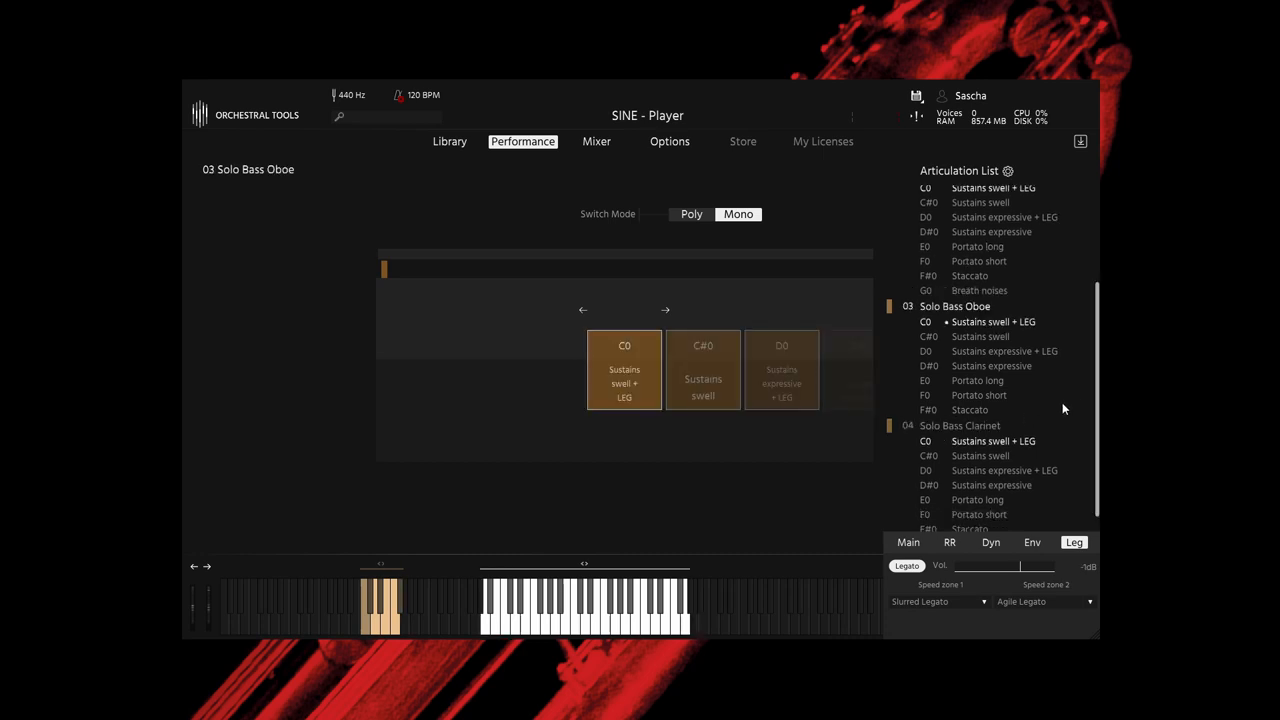
pyautogui.scroll(-3)
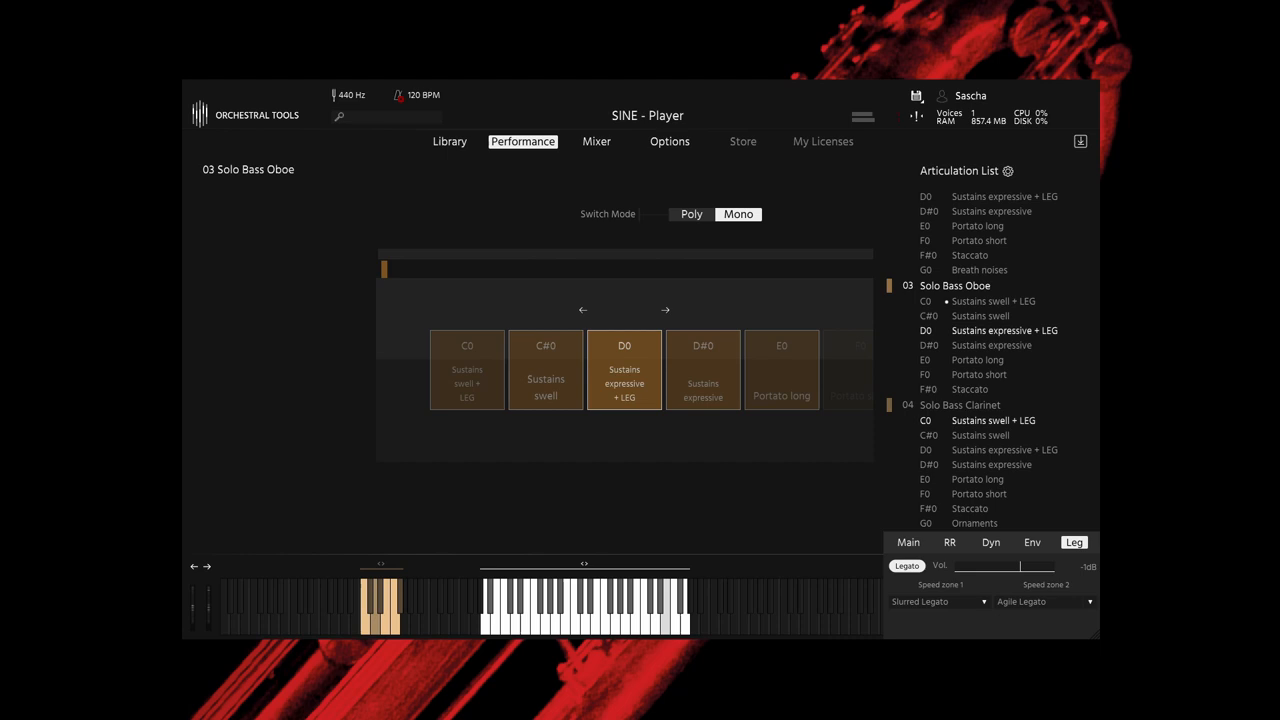
pyautogui.click(664, 310)
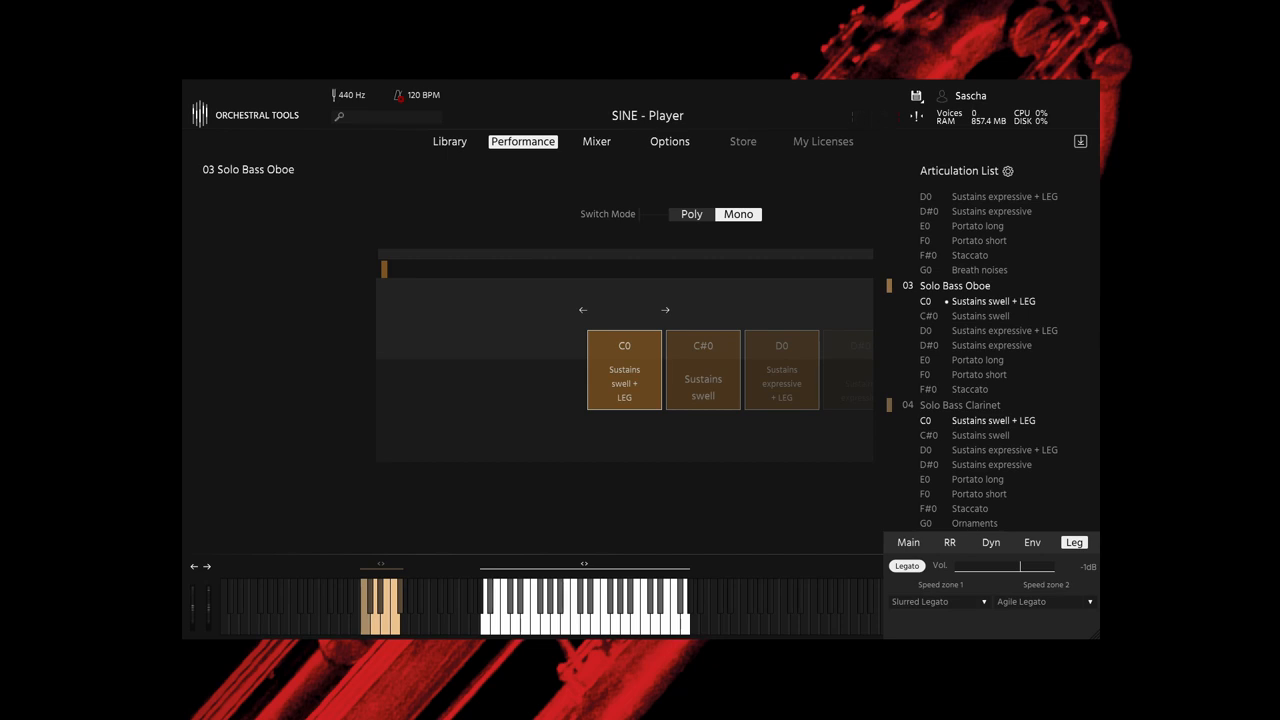
pyautogui.moveTo(1026, 424)
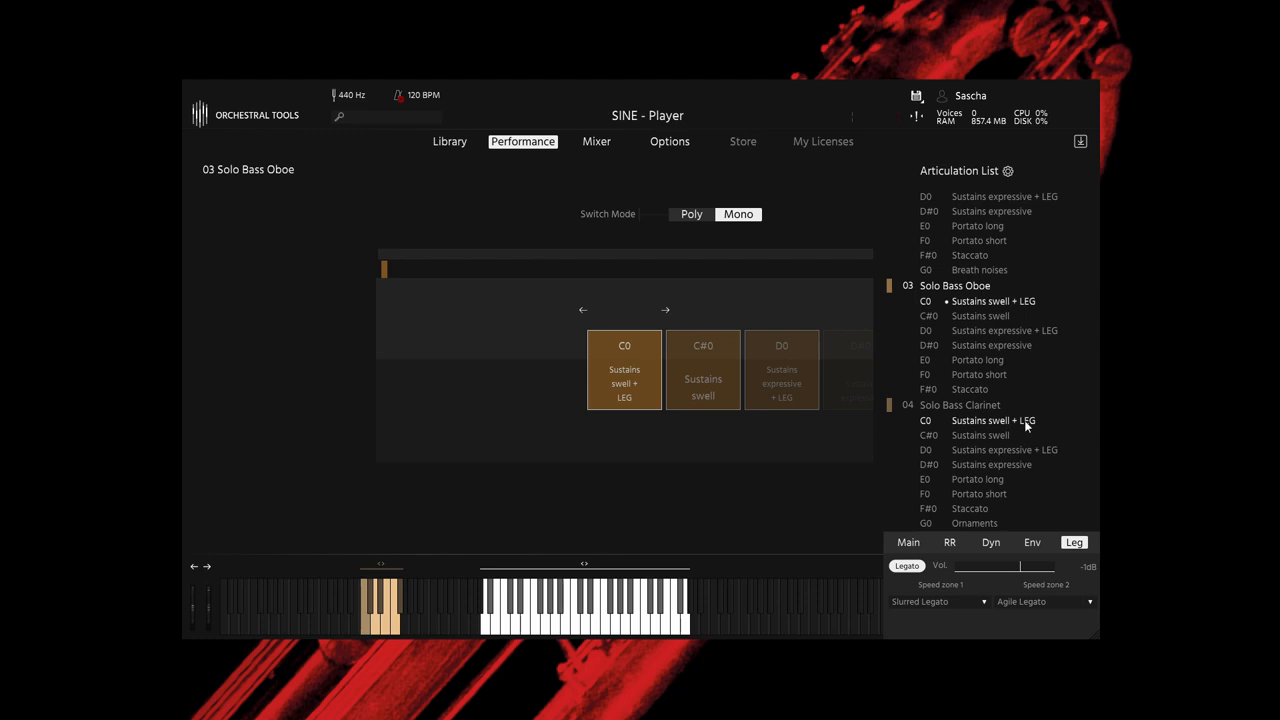